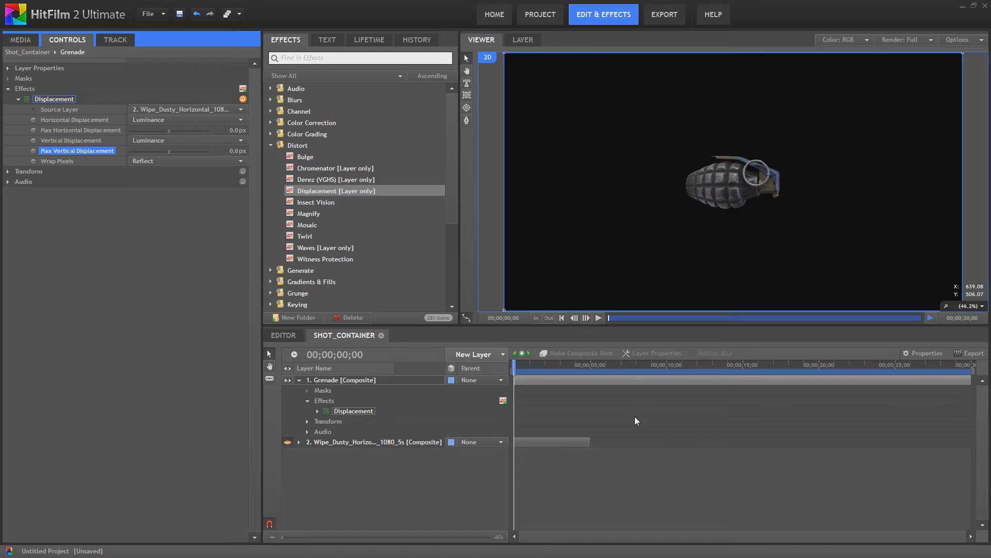
mouse_move(231, 183)
text(200)
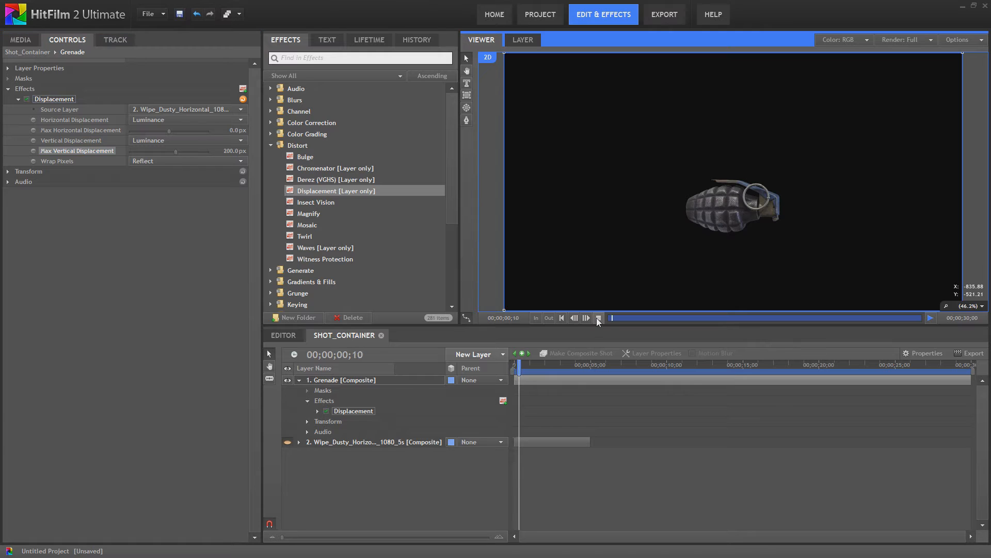
Play and pause the preview of the grenade displaced by 200 px vertically.
click(598, 318)
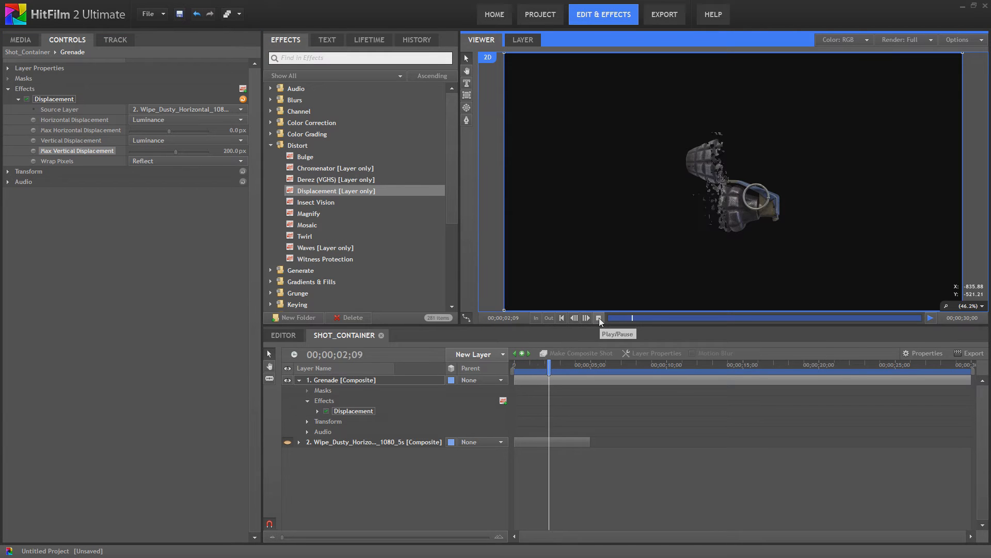
click(598, 318)
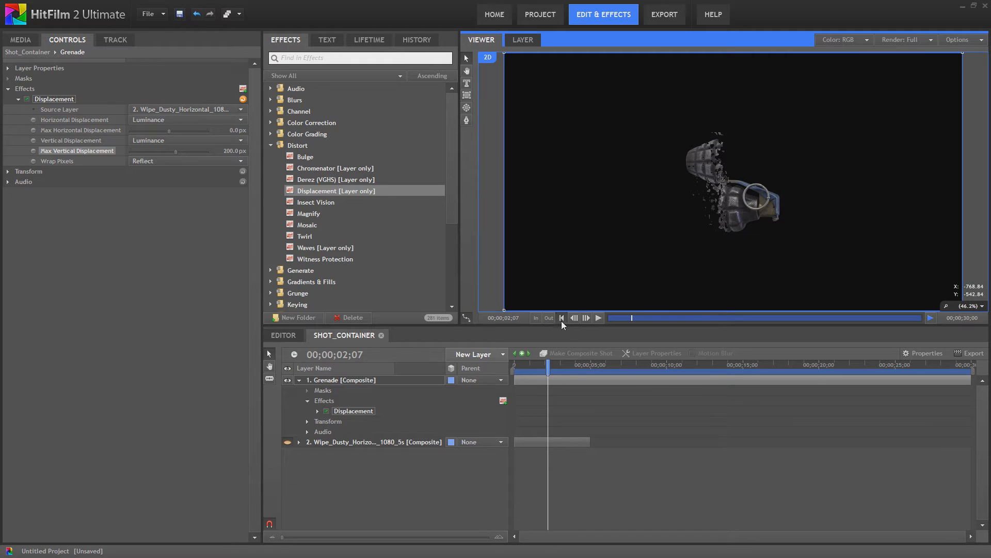
Add a new plane layer named 'Displacement' for the displacement fix.
click(474, 354)
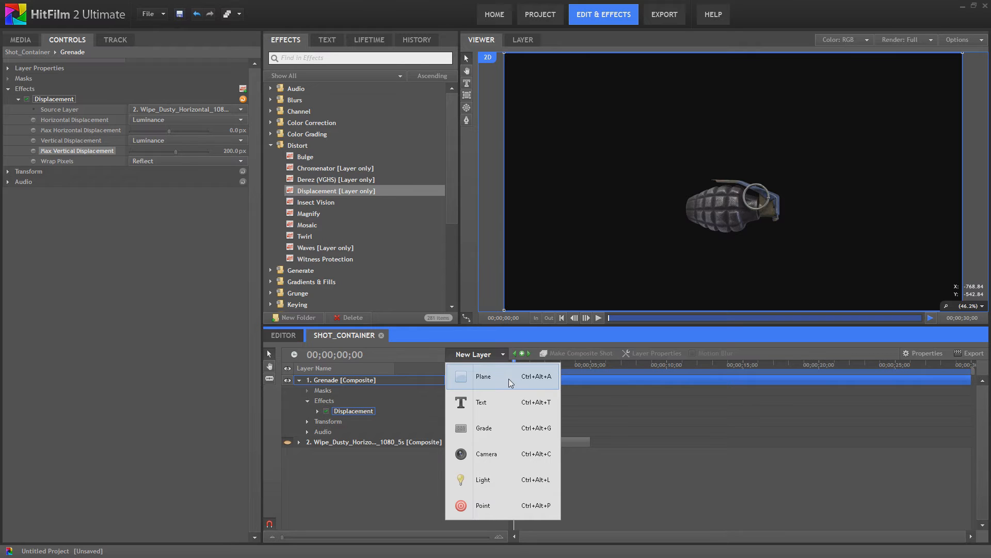
click(483, 376)
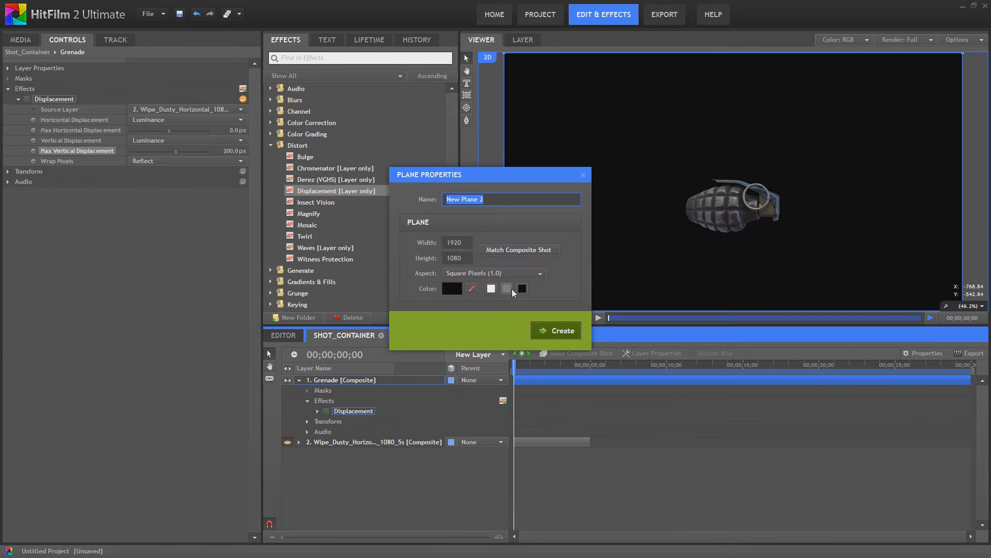
text(D)
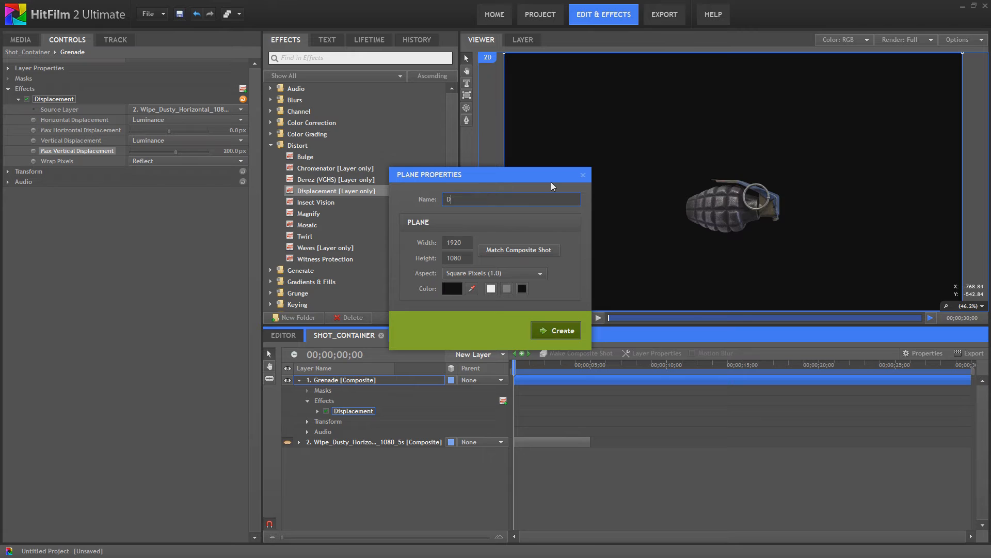
text(isplacement_F)
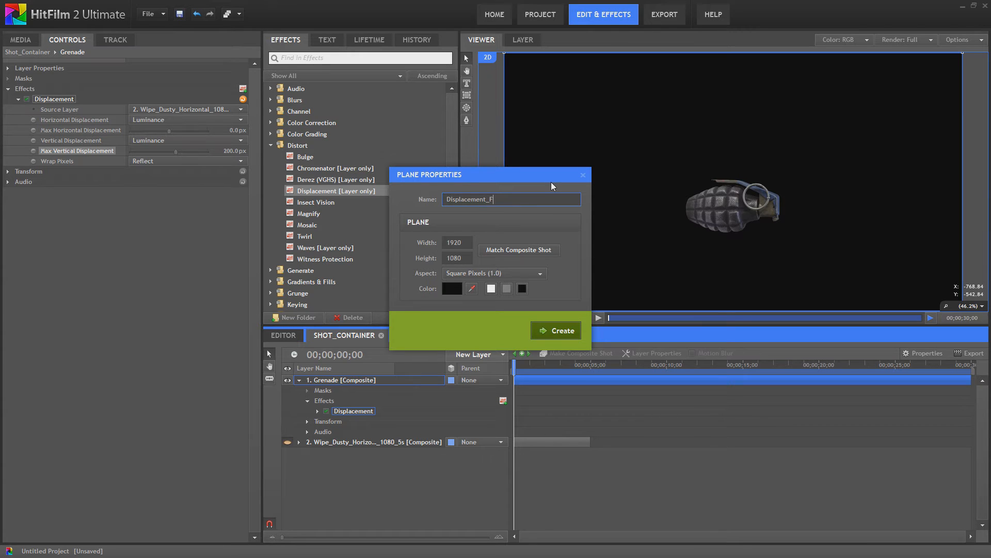
click(556, 330)
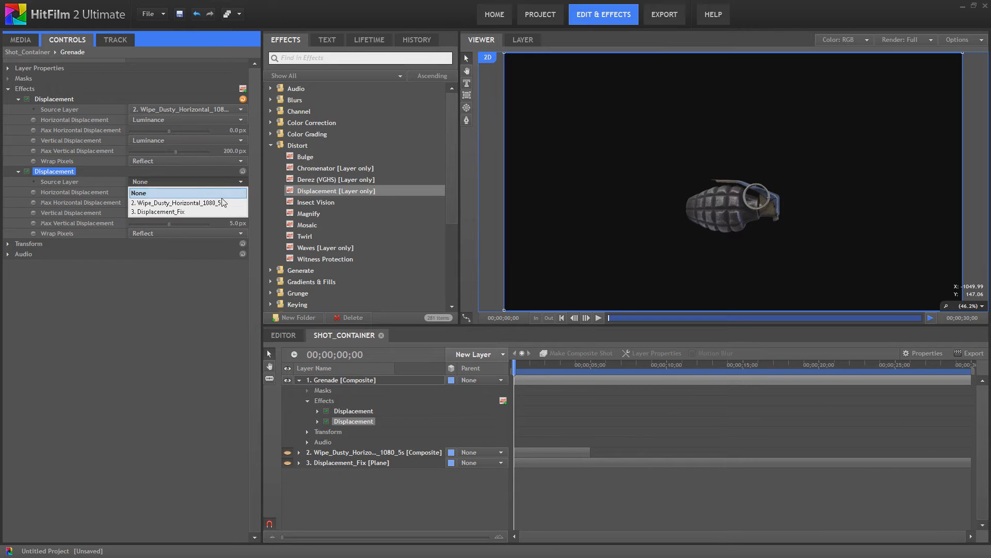
Point the second Displacement at Displacement_Fix with 200 px max vertical displacement.
click(159, 211)
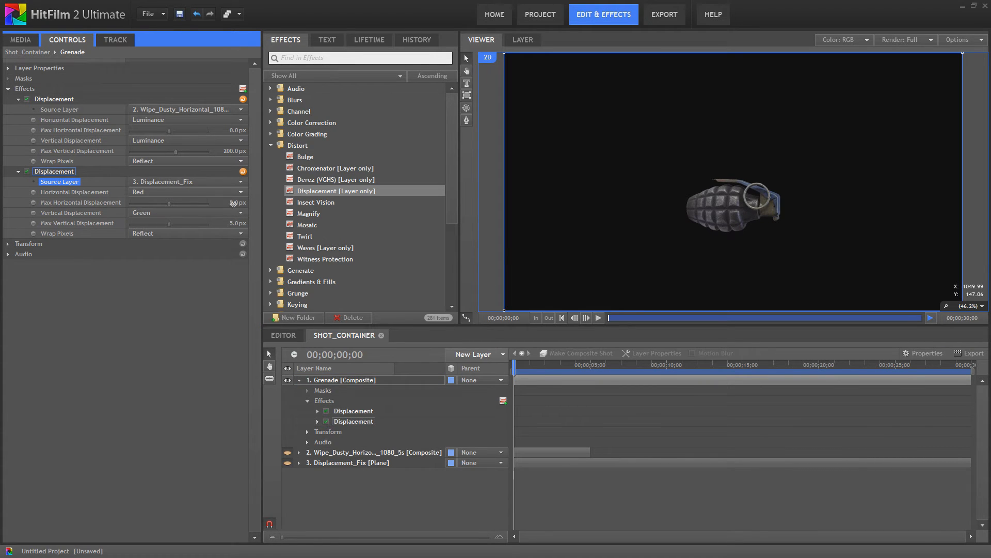
click(81, 202)
text(0)
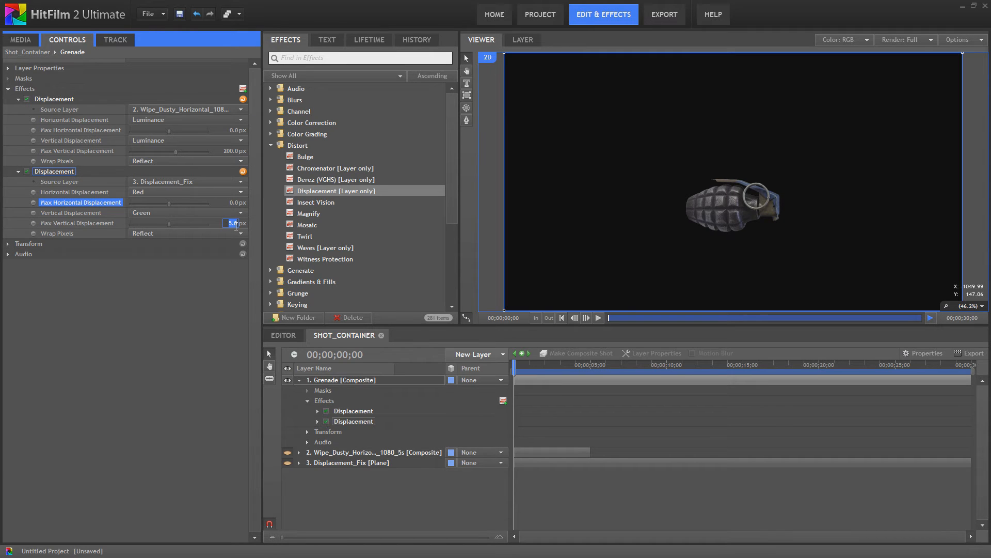
text(200)
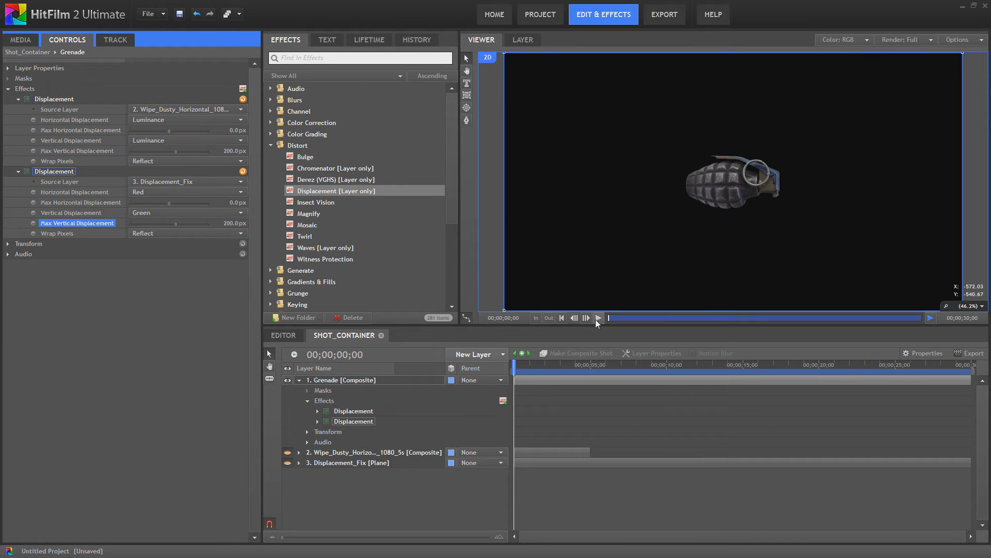
Play and pause the grenade preview with both Displacement effects applied.
click(598, 317)
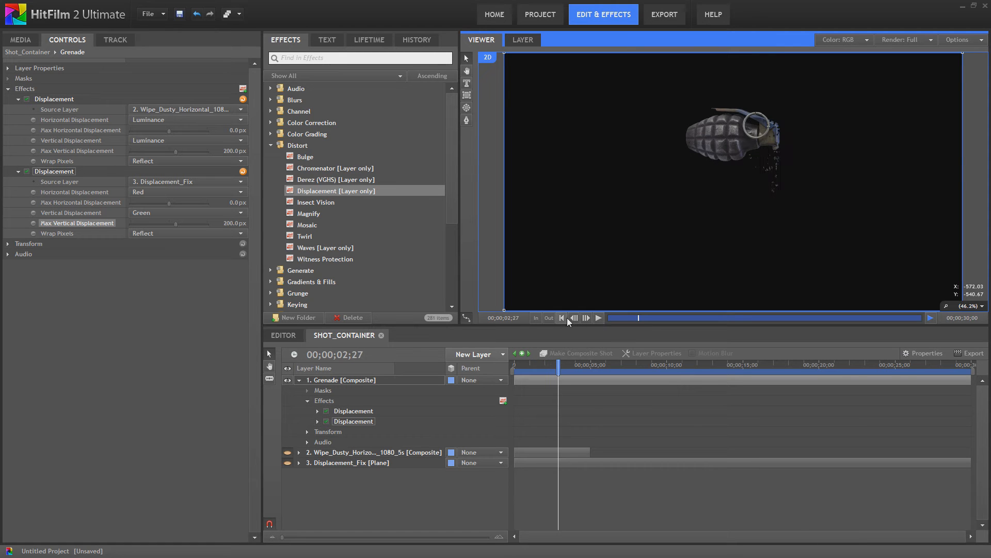
click(597, 317)
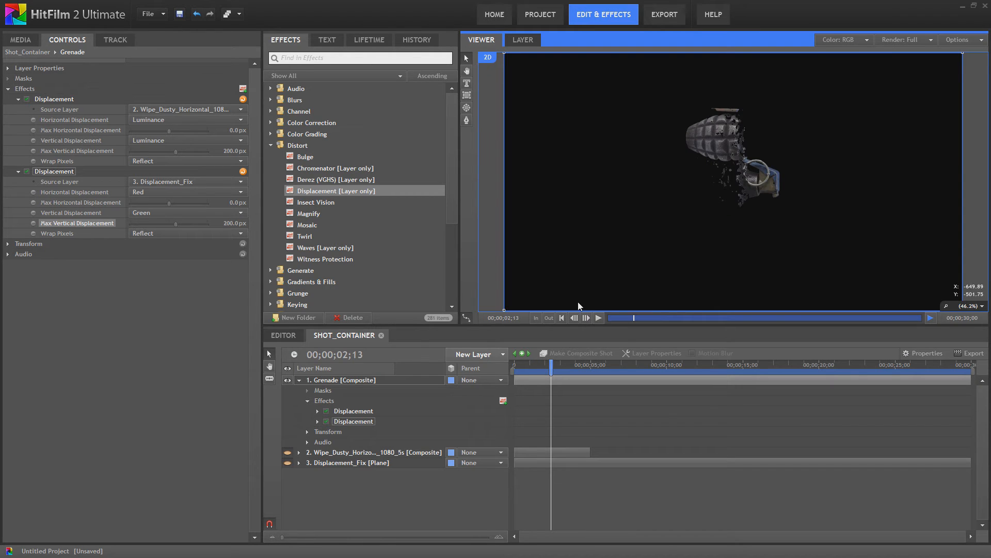
mouse_move(577, 314)
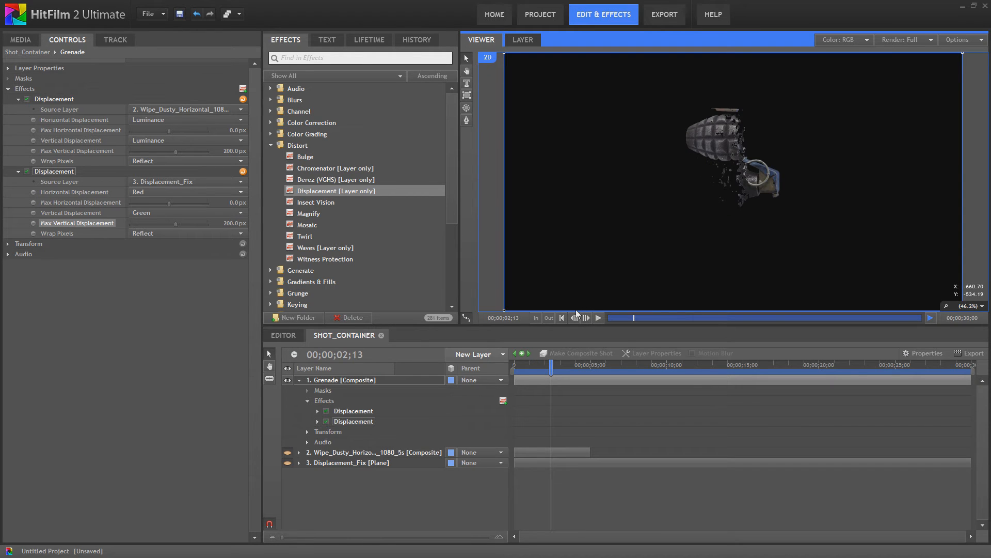
mouse_move(335, 373)
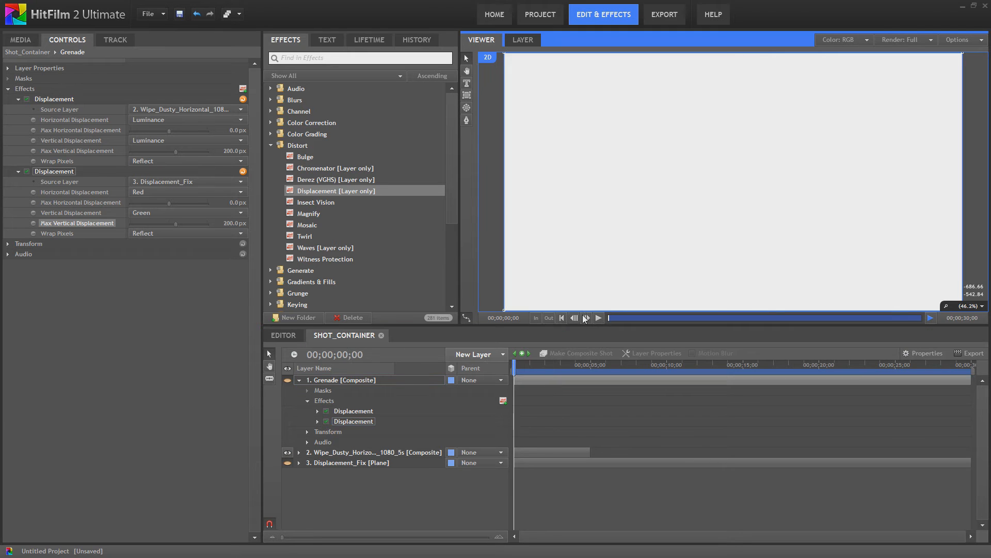
Play and pause the dusty wipe layer preview on its own.
click(597, 319)
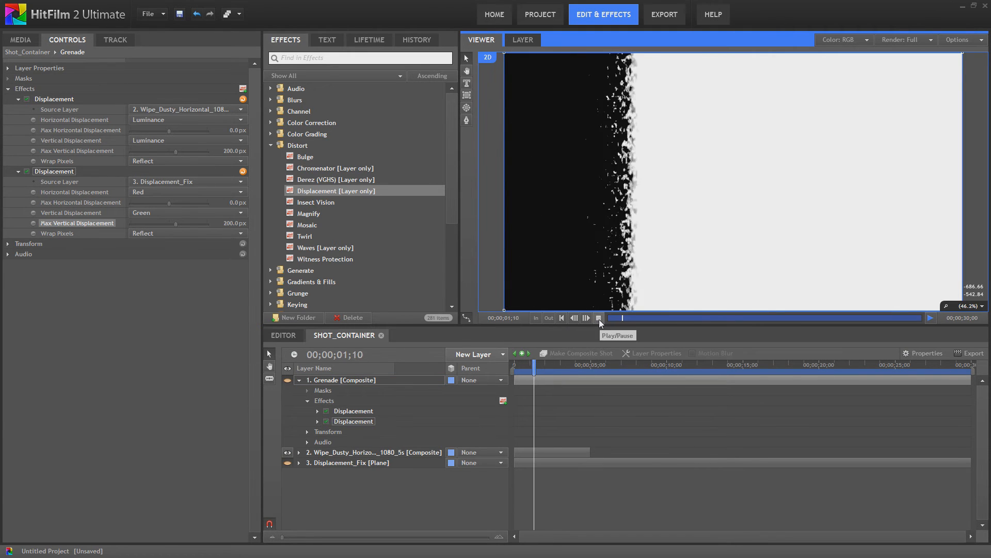
click(598, 318)
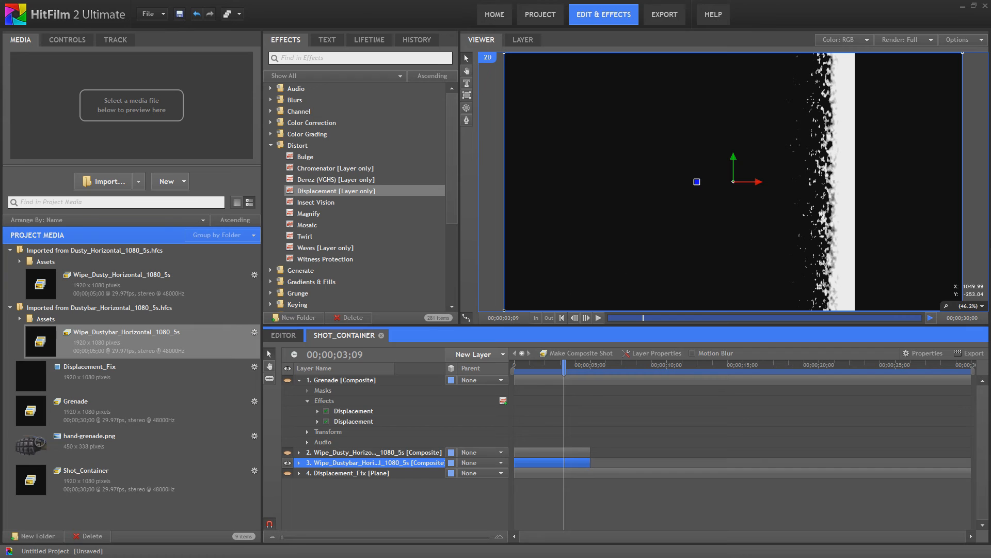
mouse_move(599, 299)
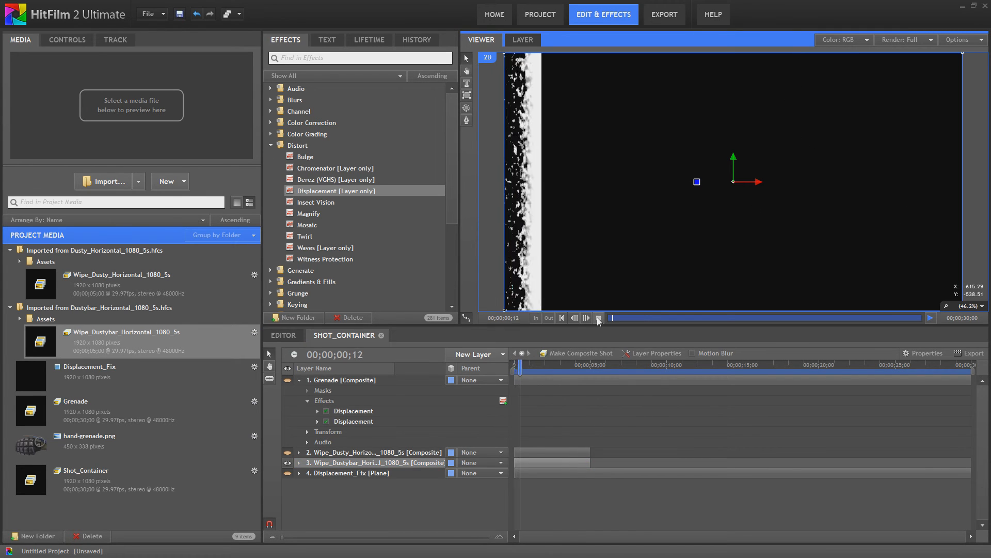
Pause the Wipe_Dustybar_Horizontal_1080_5s preview in the shot.
click(543, 369)
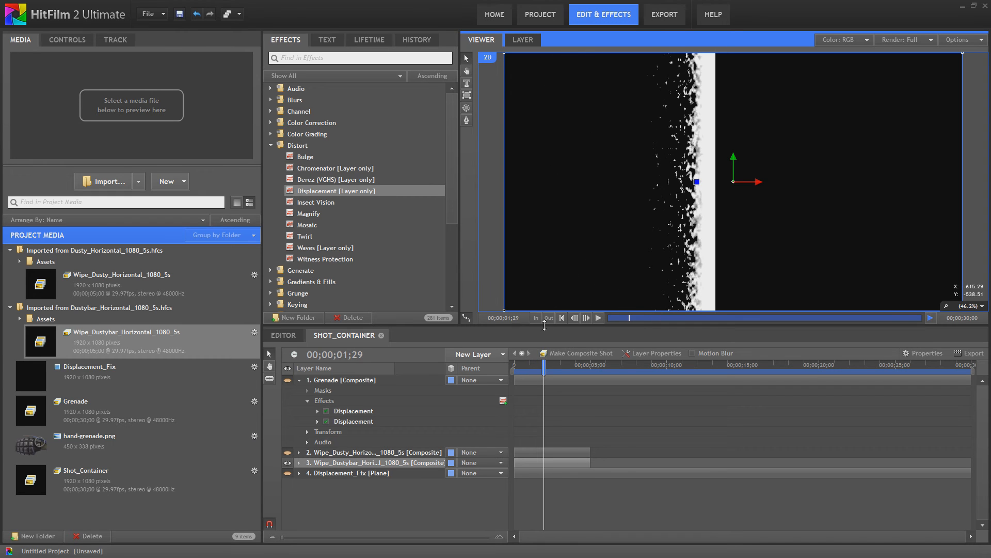
click(67, 40)
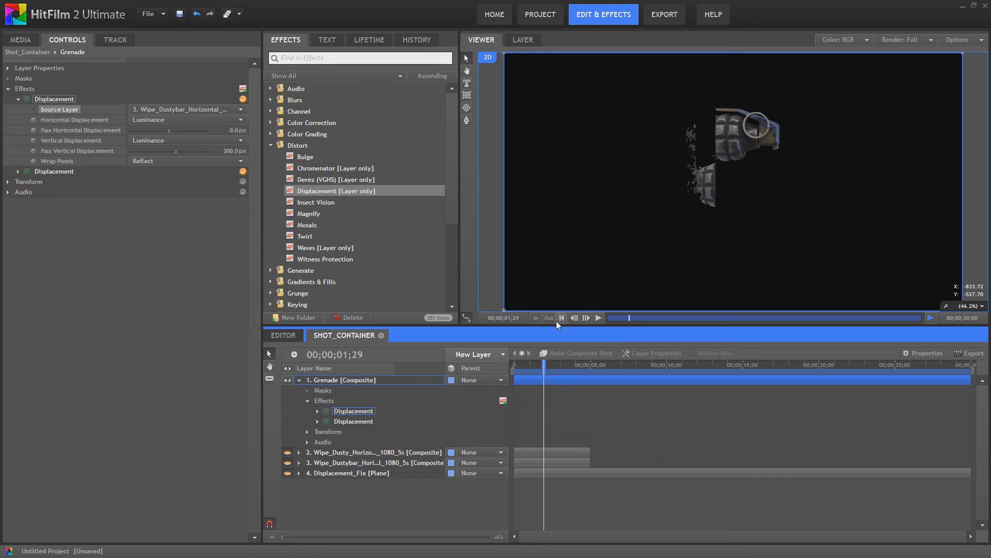
Preview the bar-wipe-displaced grenade and expand the second Displacement effect's settings.
click(597, 318)
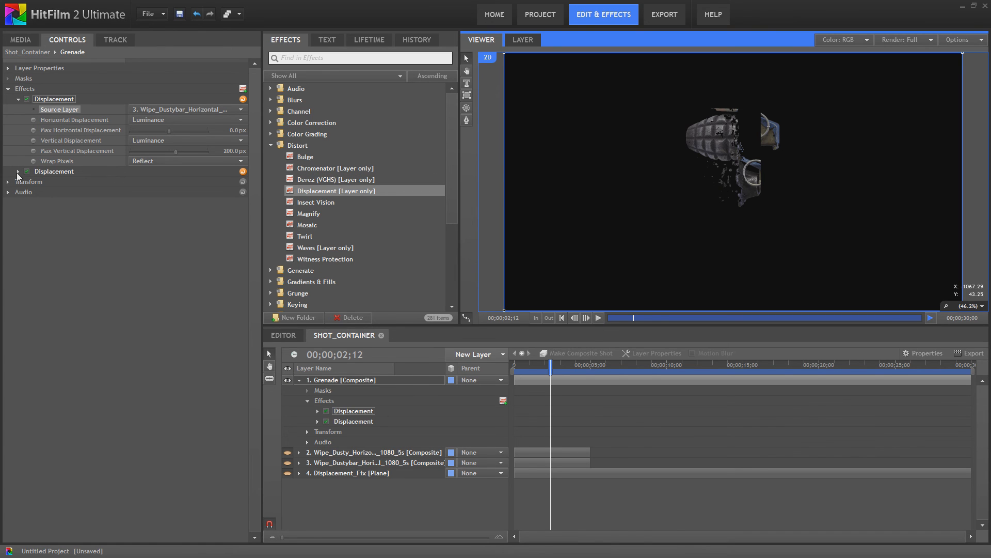
click(13, 171)
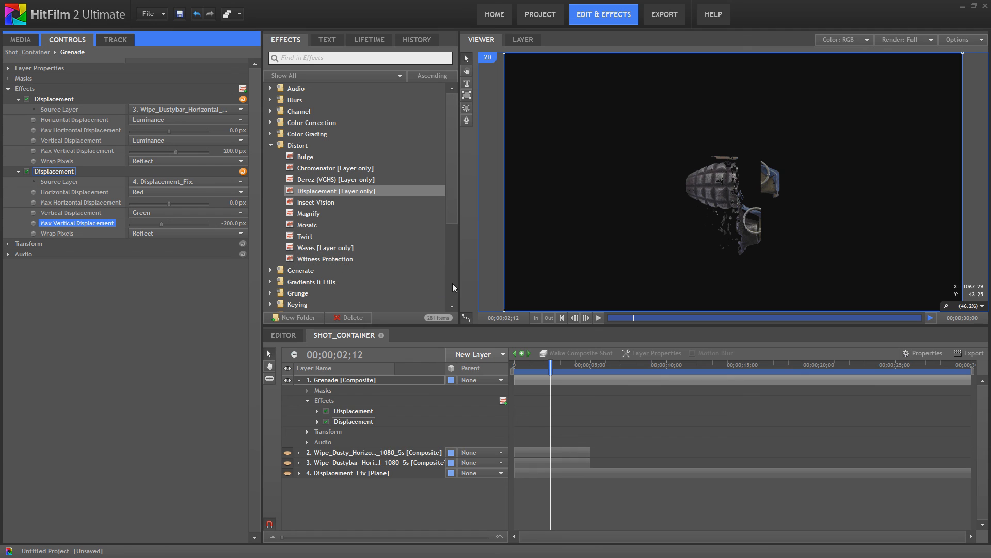
click(561, 318)
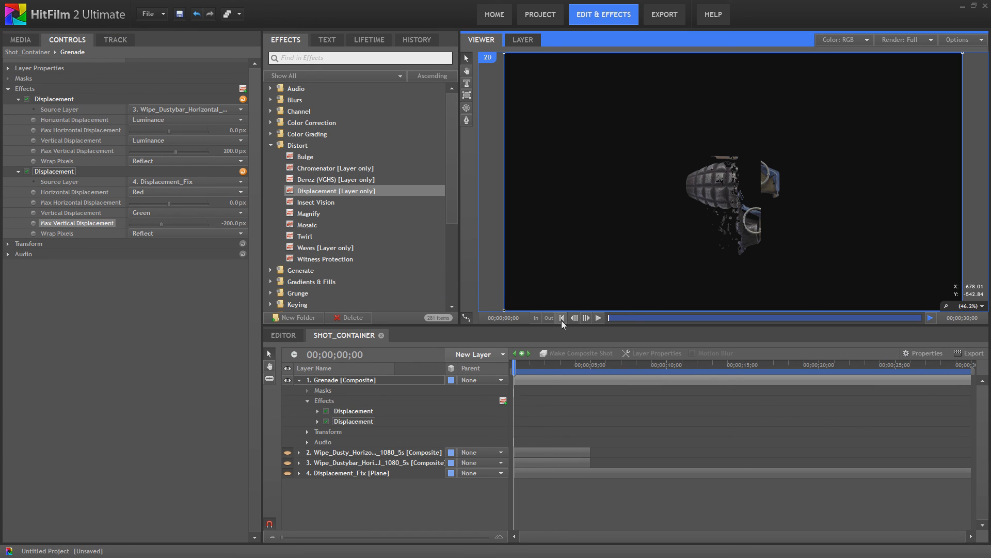
click(598, 318)
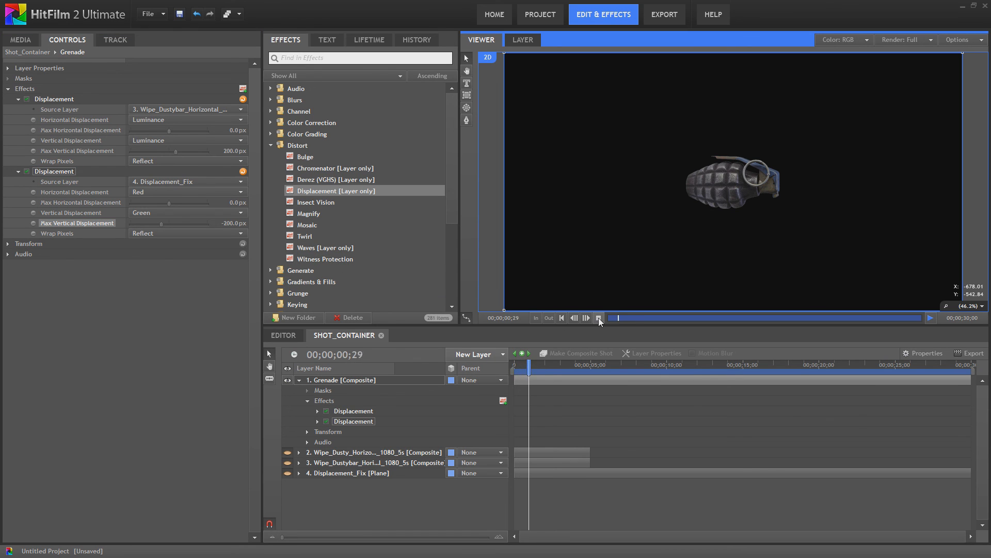
click(598, 318)
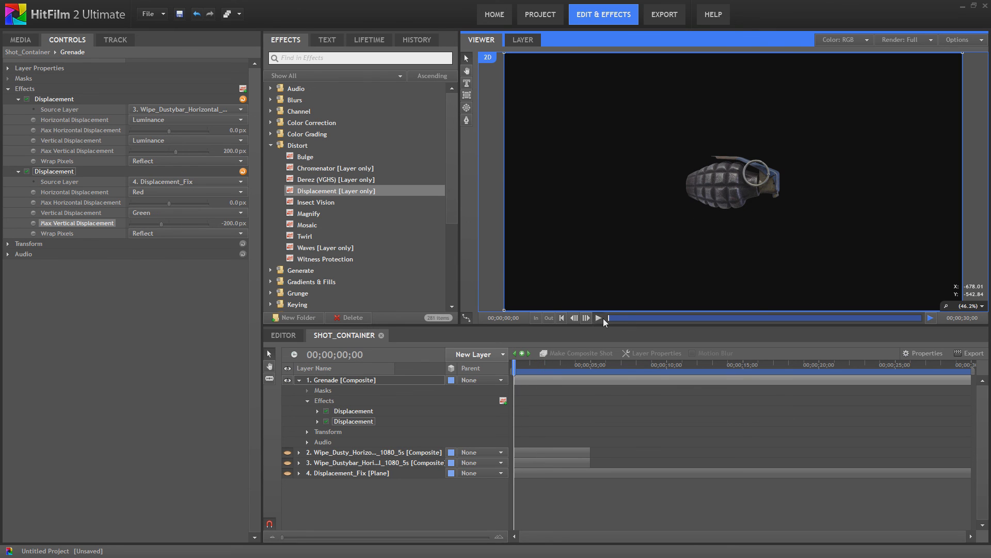
click(598, 318)
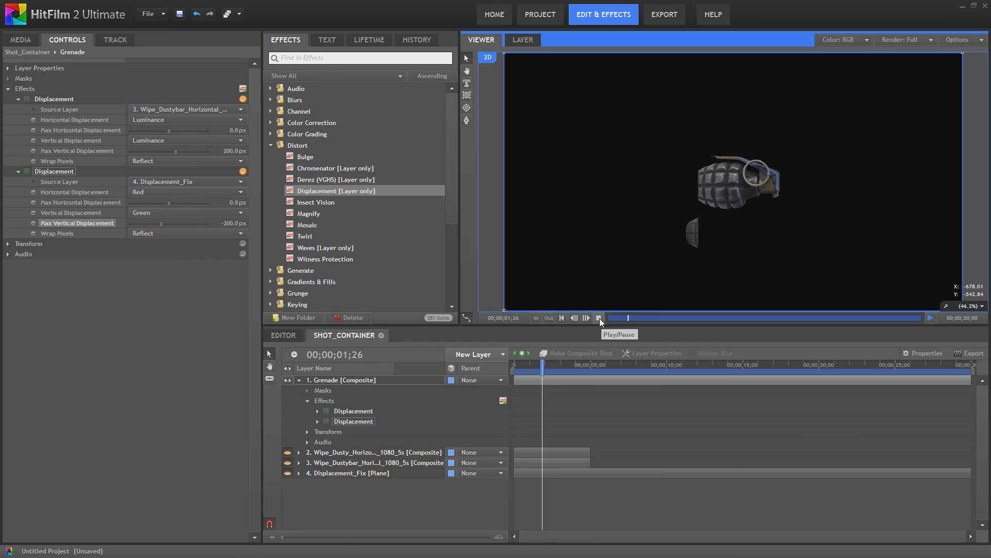
click(598, 318)
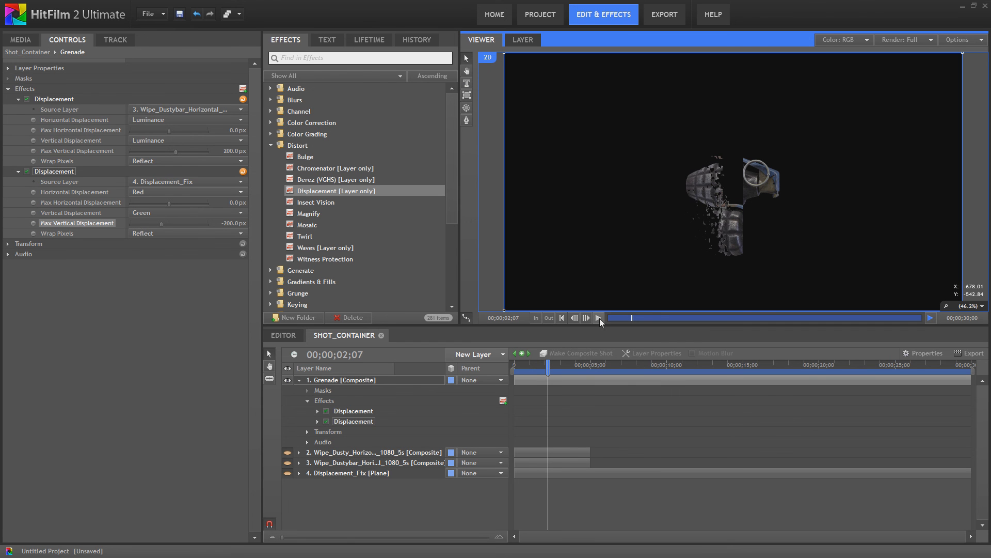